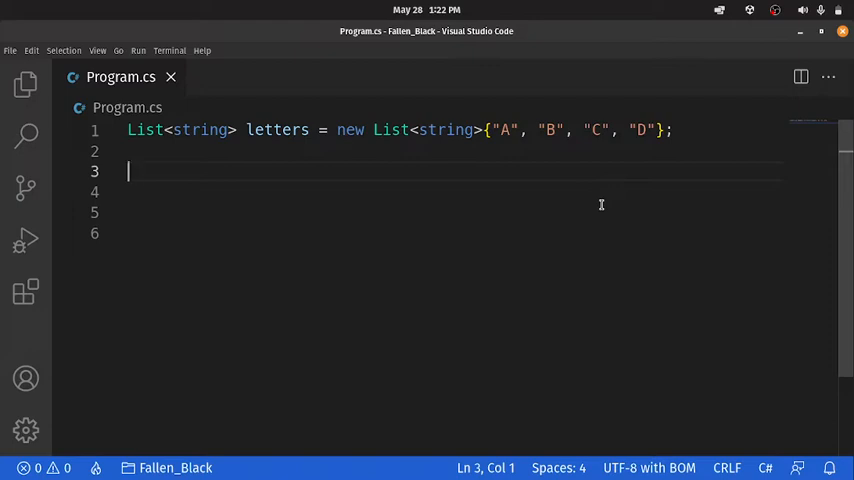
- Declare a void shuffle() method below the letters list
text(void)
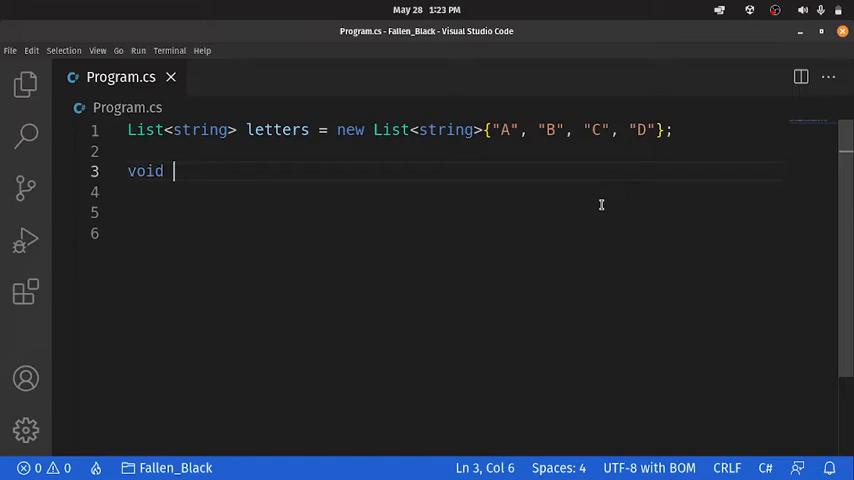
text(shuf)
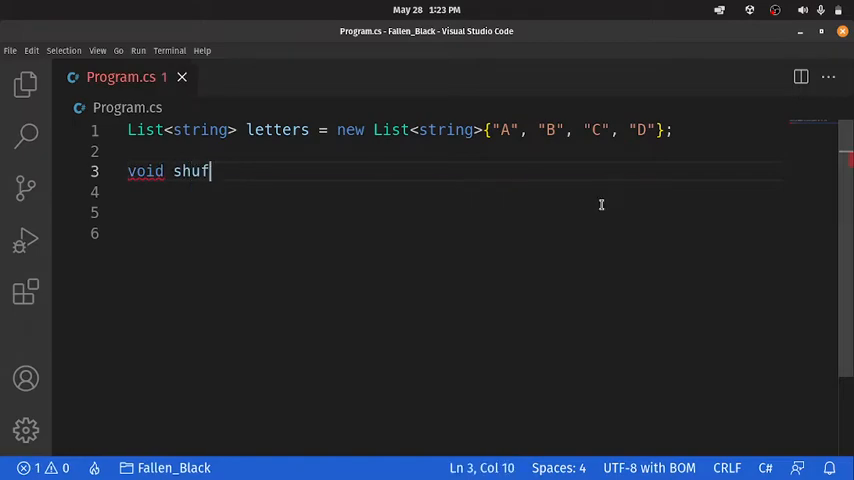
text(fle(){)
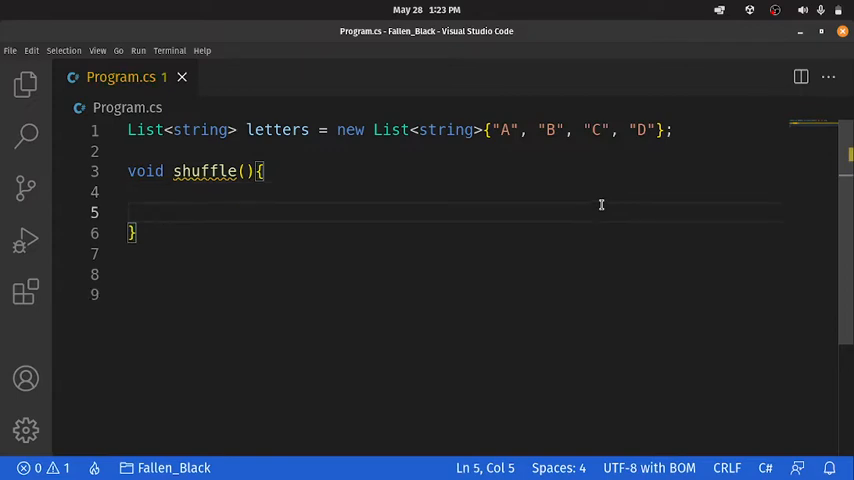
- Inside shuffle(), store letters.Count()-1 in int lastIndex, autocompleting Count
text(int)
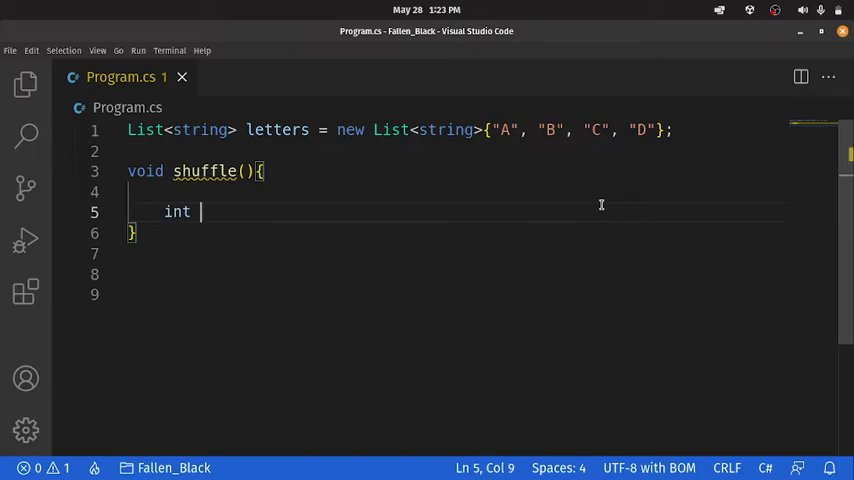
text(lastInde)
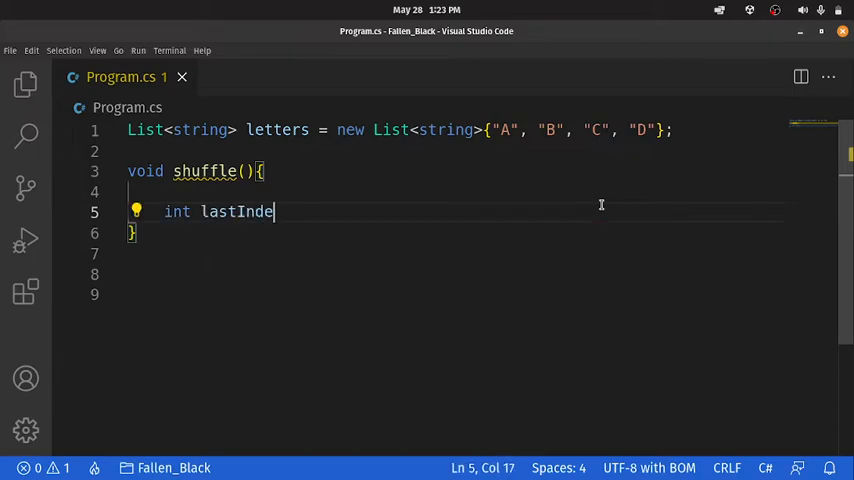
text(x = letters)
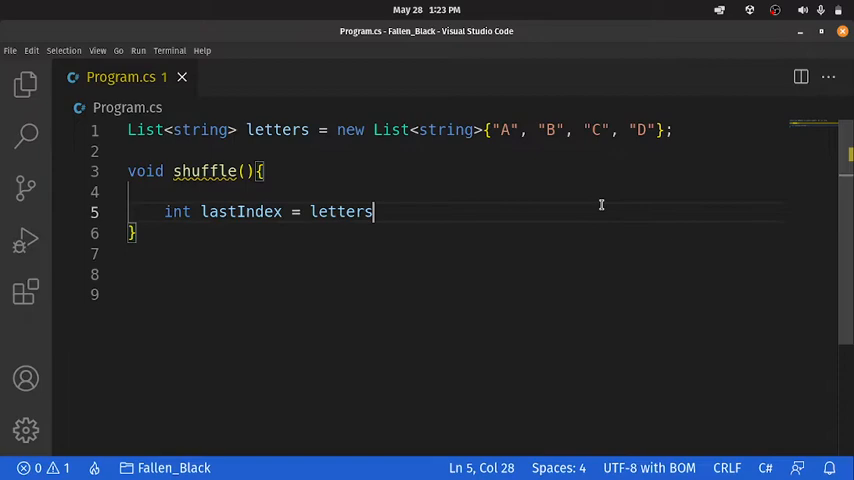
text(.C)
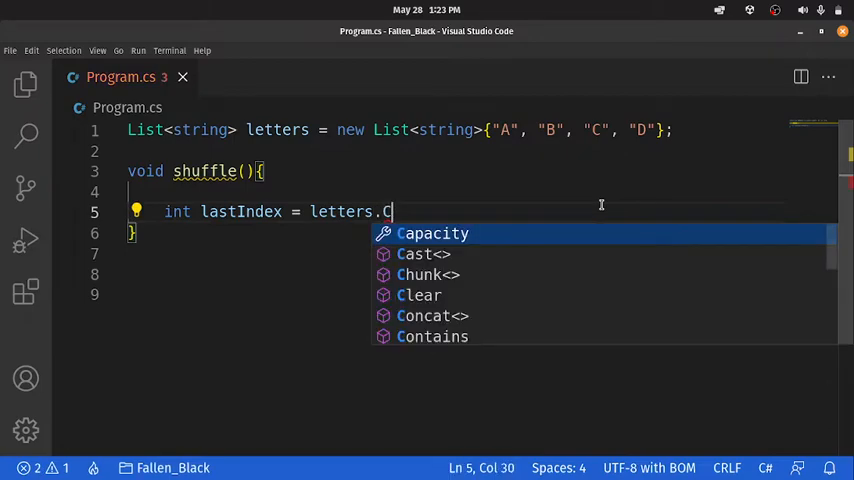
text(ount()-1)
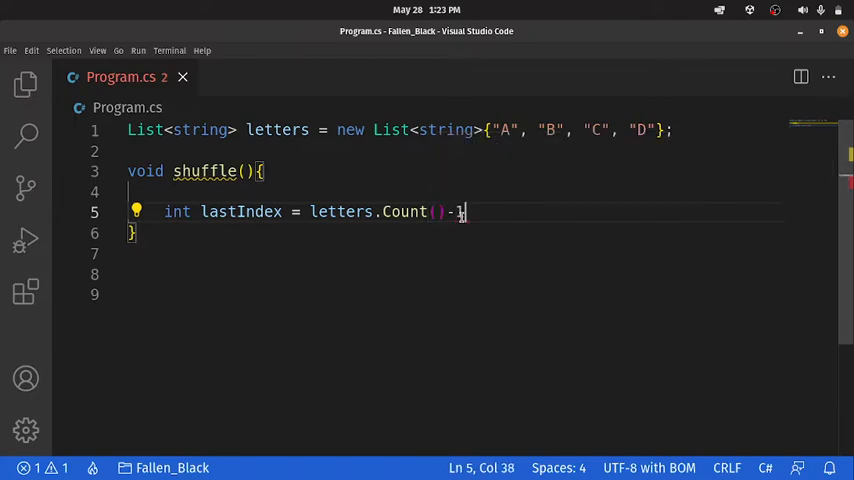
text(;)
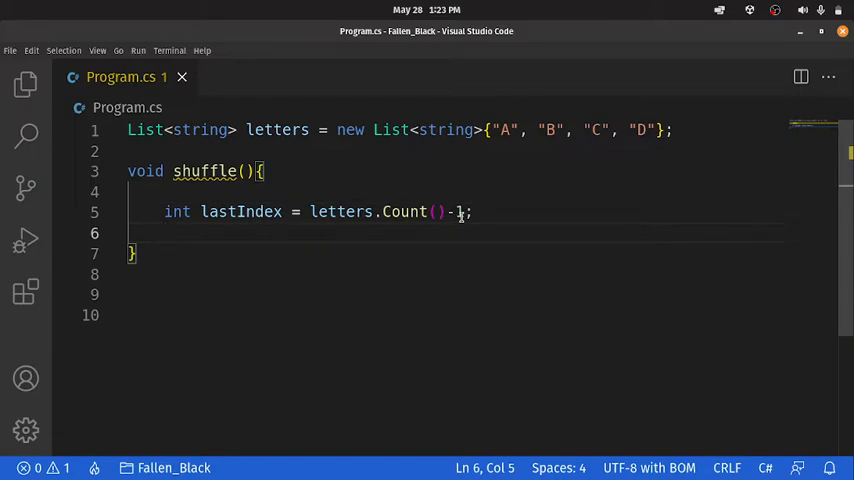
- Add a while(lastIndex > 0) loop that saves letters[lastIndex] in string tempValue
text(sh)
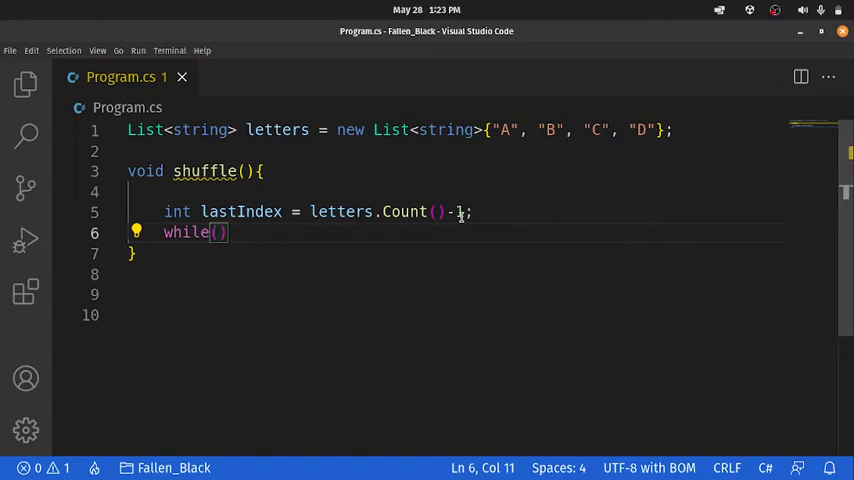
text(lastIndex> 0)
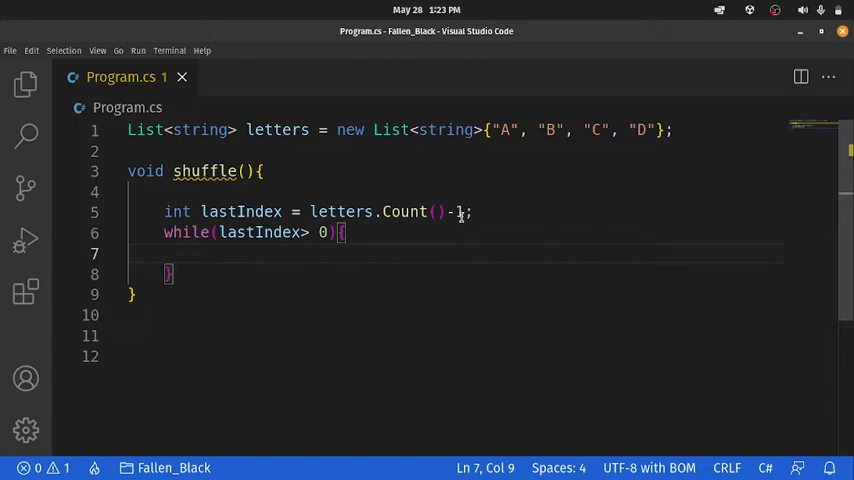
text(s)
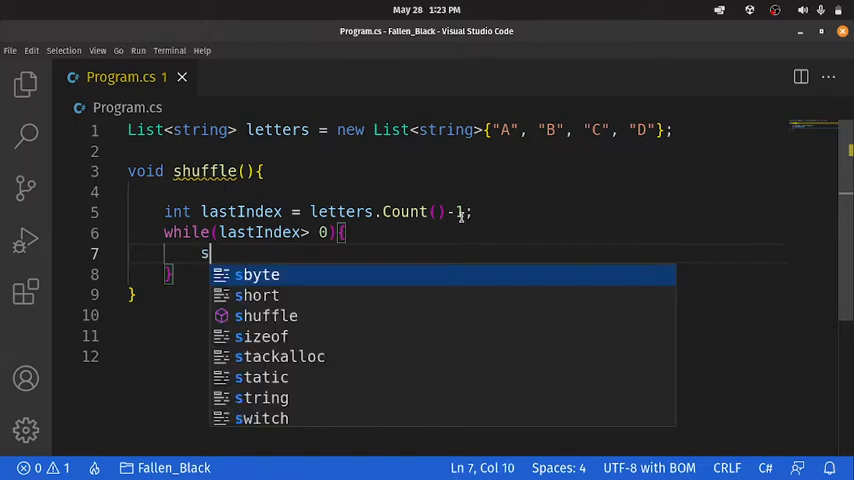
text(tring tempValue = letters[)
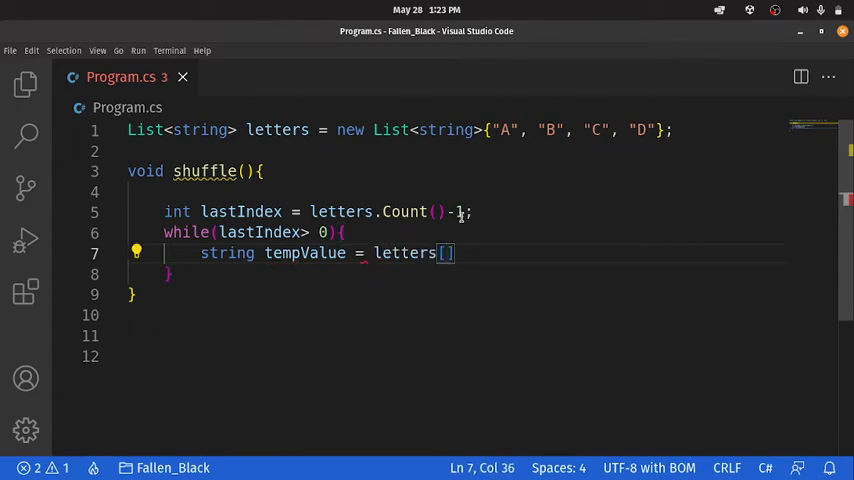
text(lastIndex)
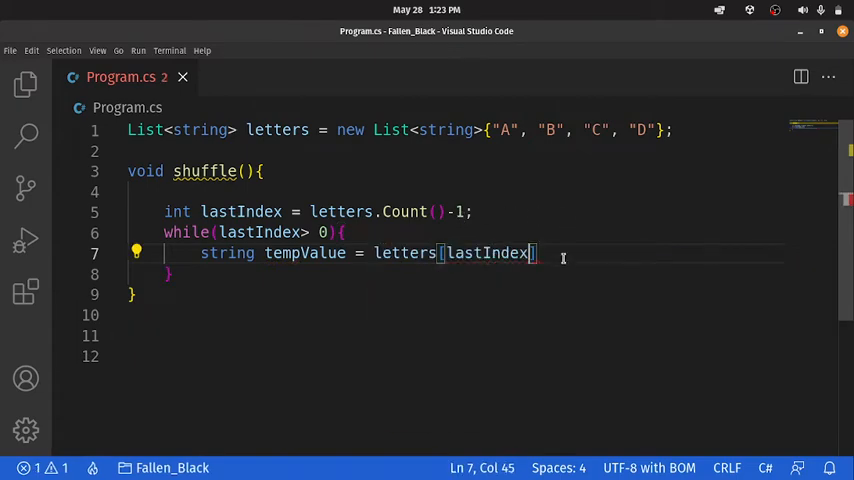
text(;)
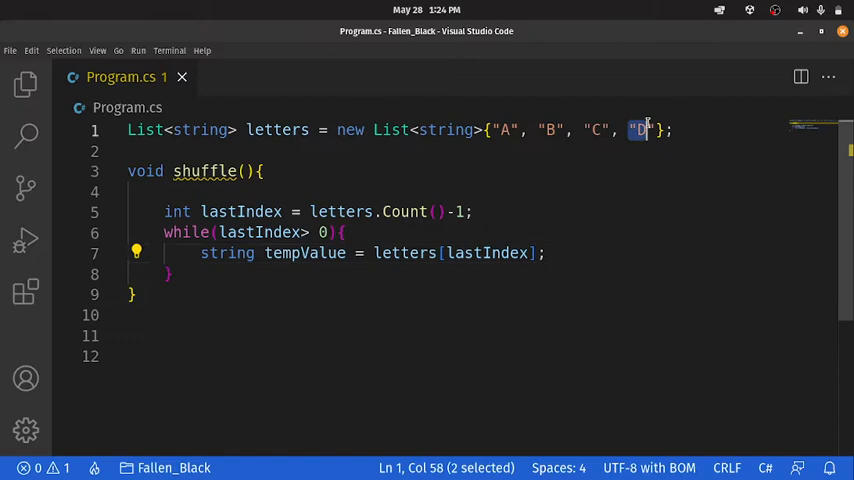
click(550, 252)
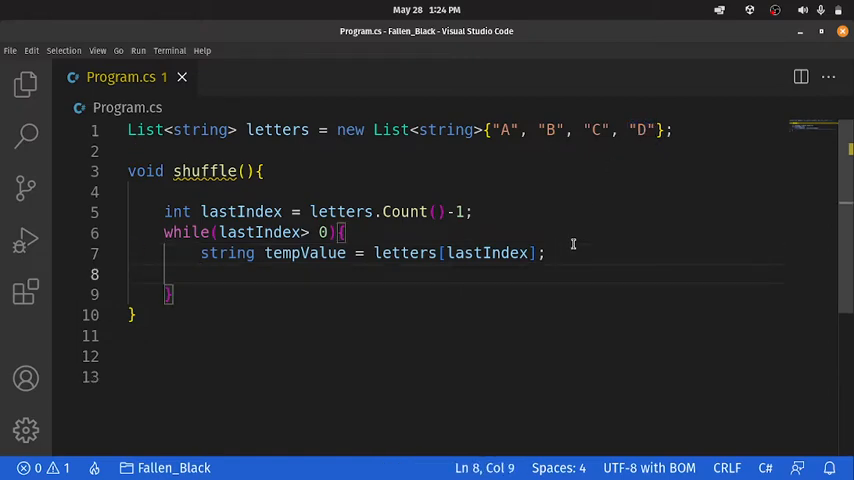
- In the loop, set int randomIndex = new Random().Next(0, lastIndex)
text(int)
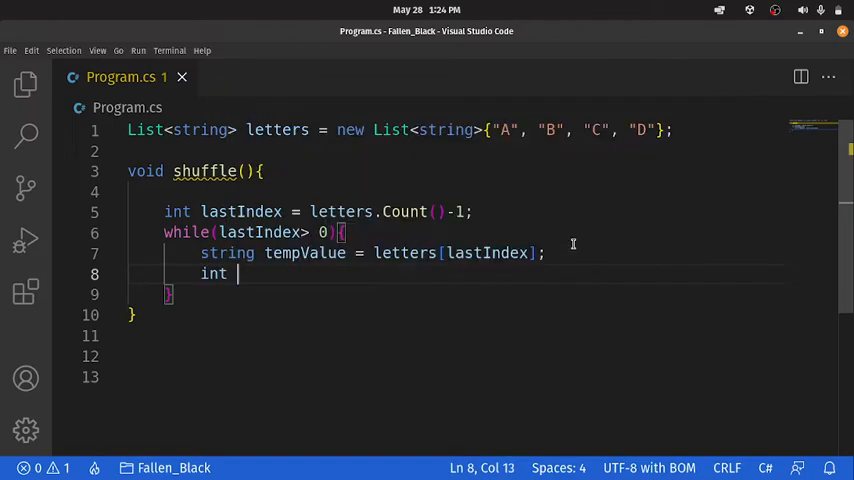
text(randomI)
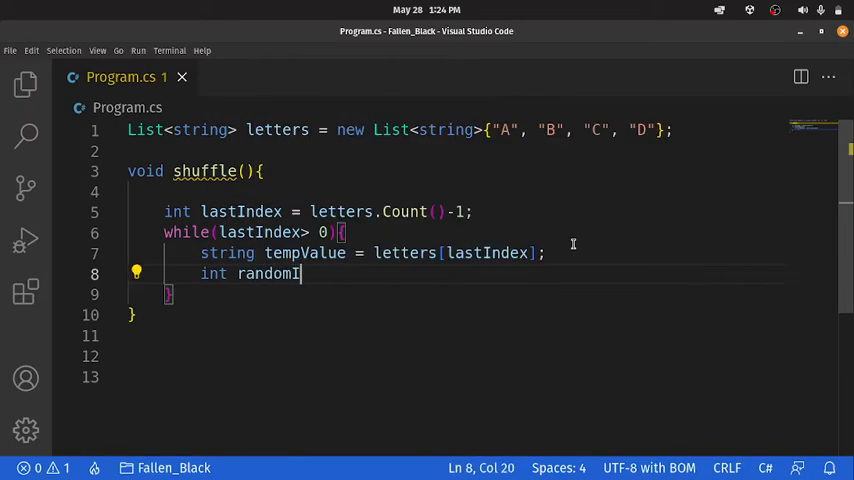
text(ndex)
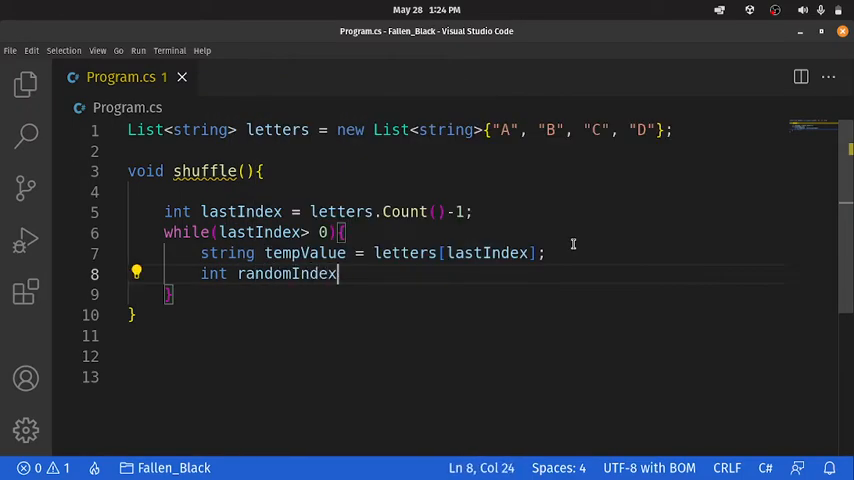
text(= n)
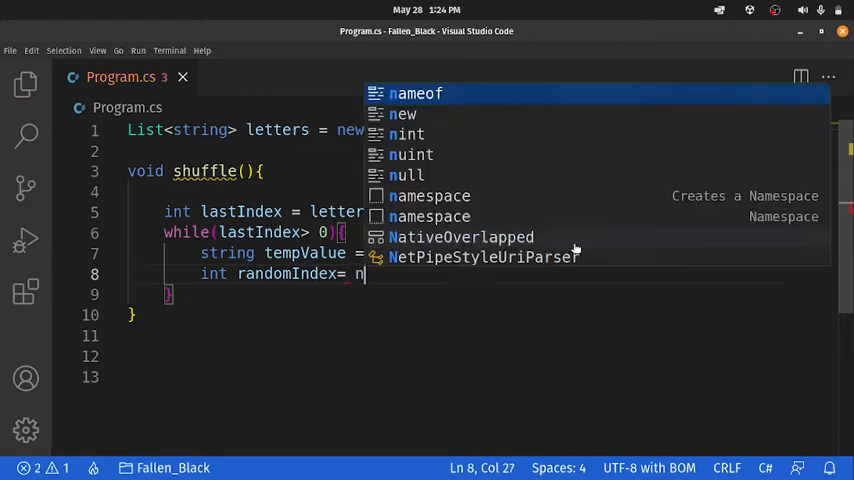
text(ew Random)
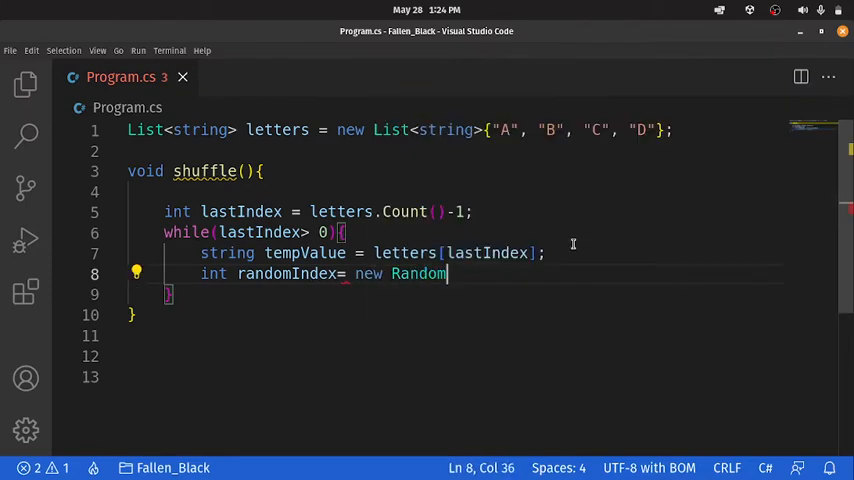
text(().Next(0, lastIndex);)
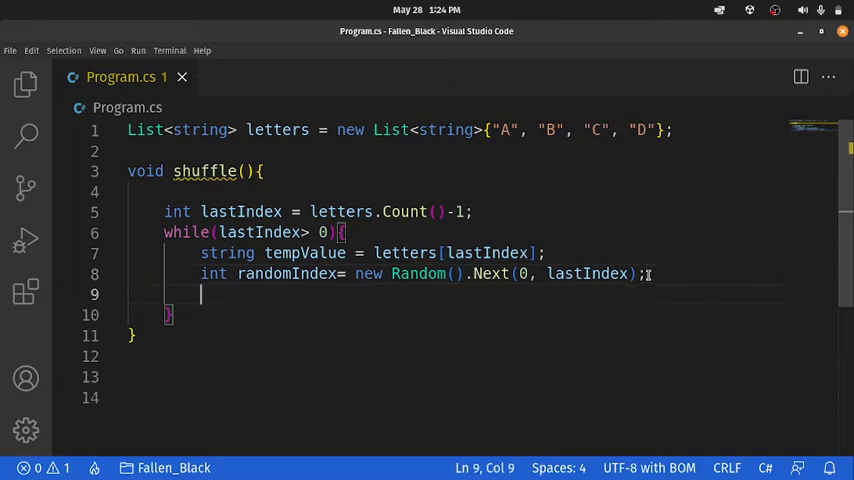
- Swap letters[lastIndex] and letters[randomIndex] through tempValue, then add lastIndex--
text(letters[)
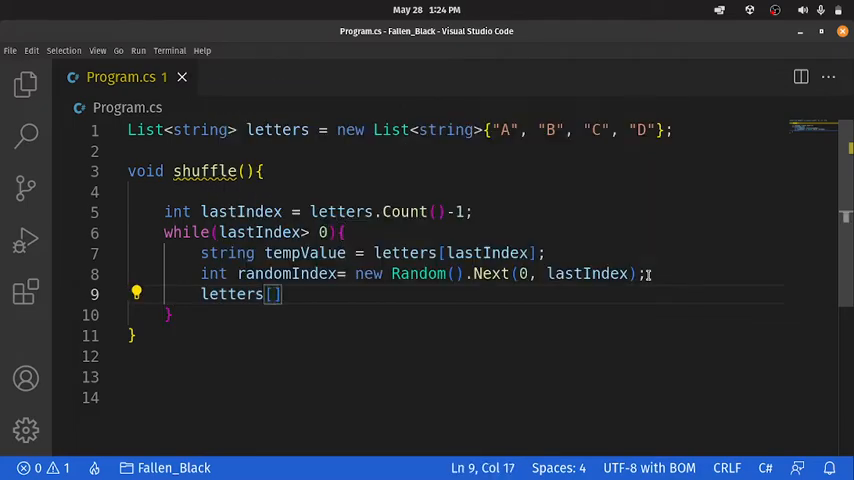
text(lastIndex])
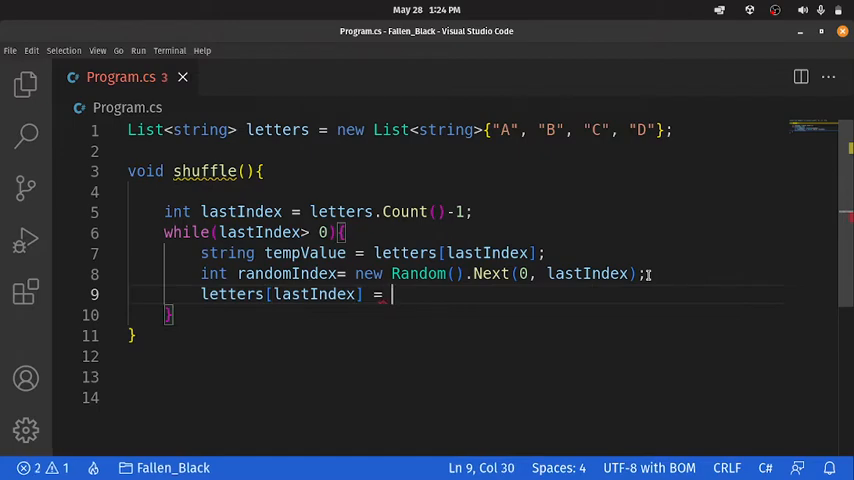
text(letters[])
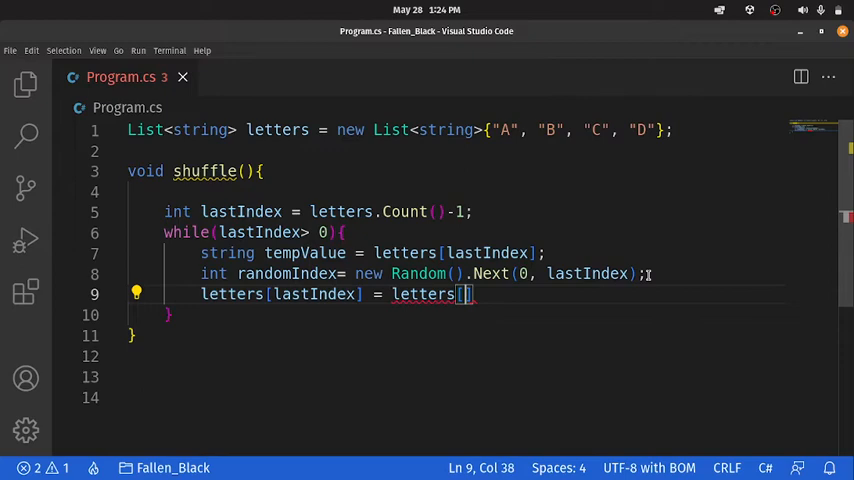
text(randomIndex)
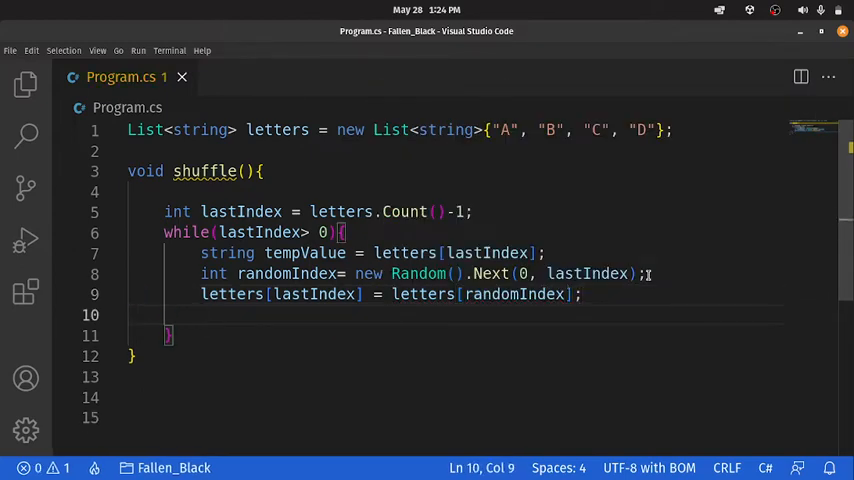
text(letters[r])
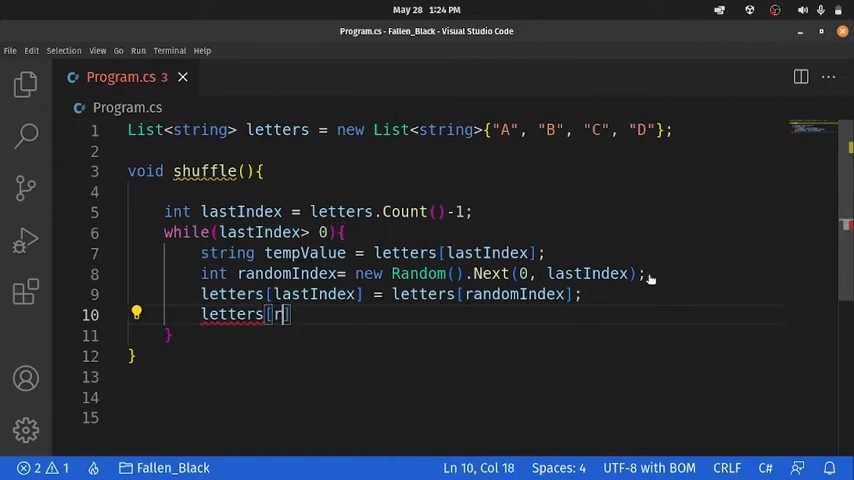
text(andomIndex]= tempValue;)
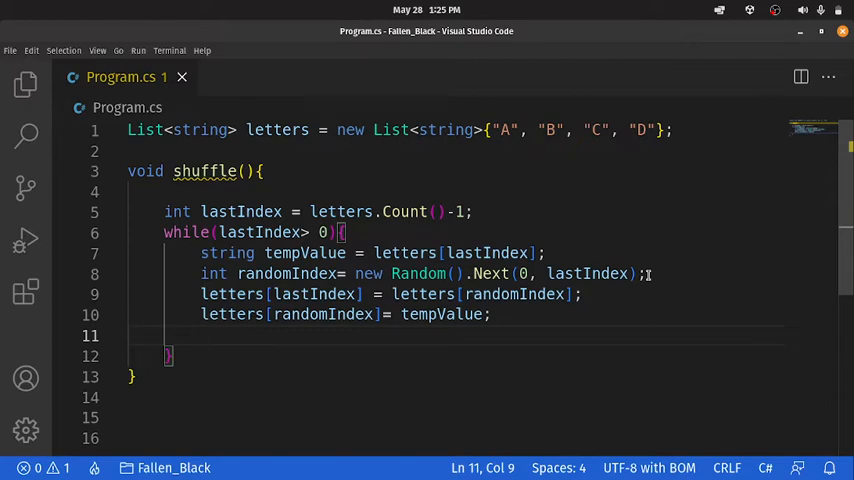
text(lastIndex--;)
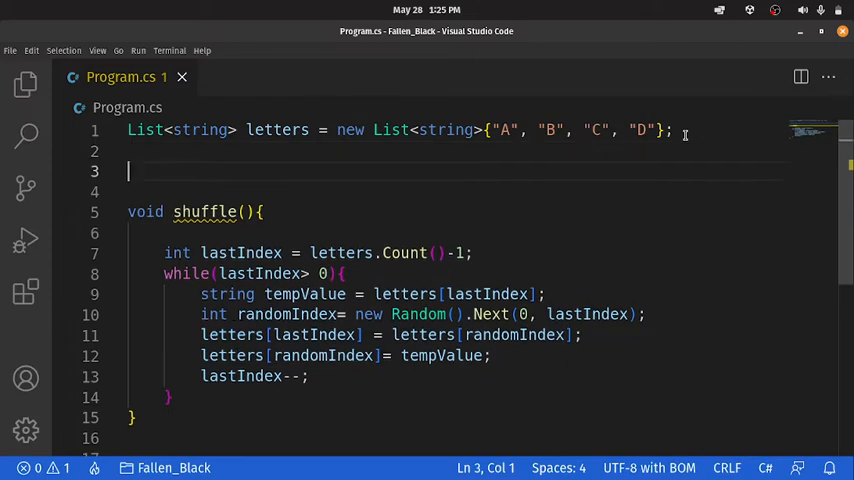
- Add Console.WriteLine(string.Join(", ", letters)) lines around a shuffle() call
text(Co)
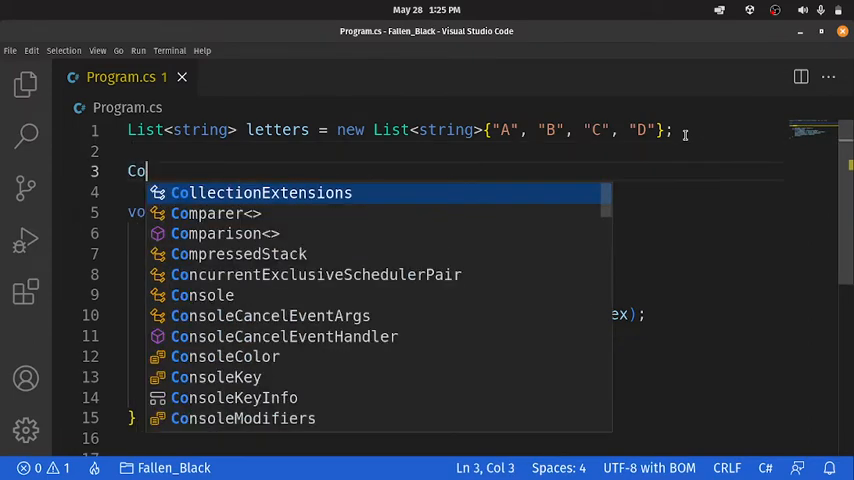
text(nsole.W)
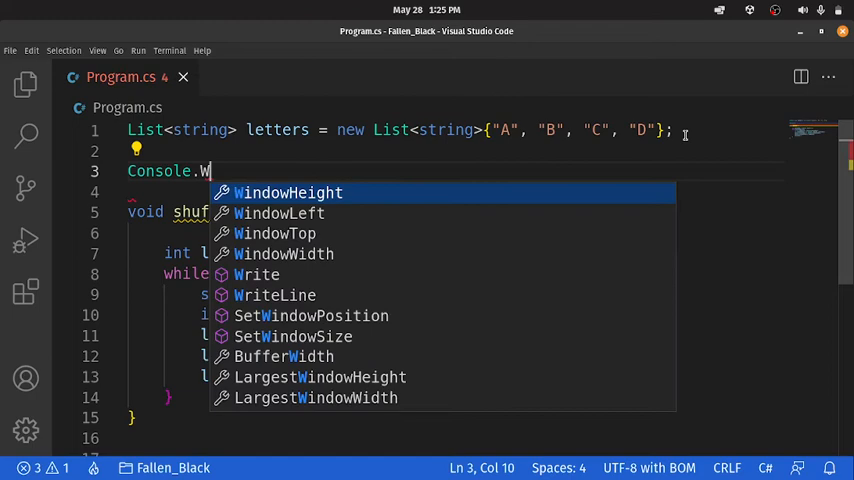
text(tr)
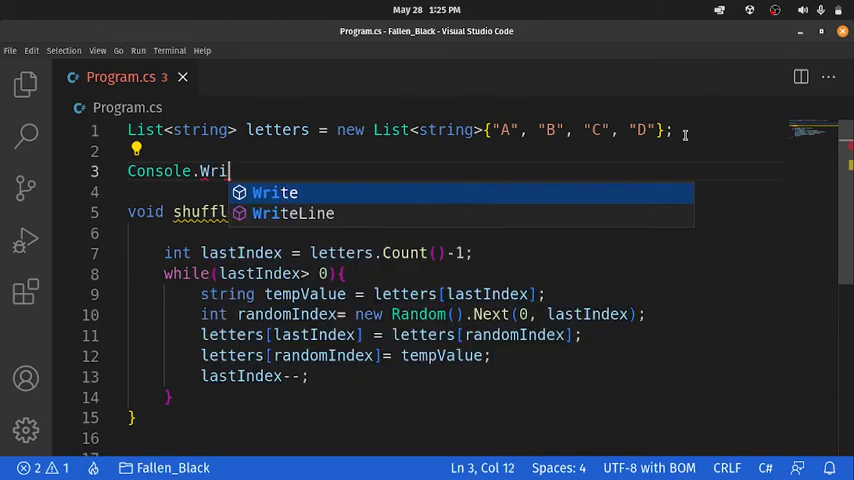
click(293, 213)
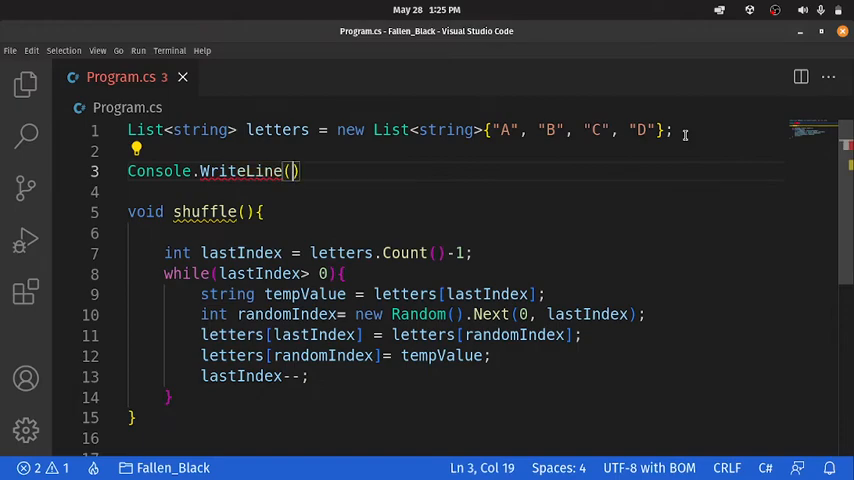
text(string.)
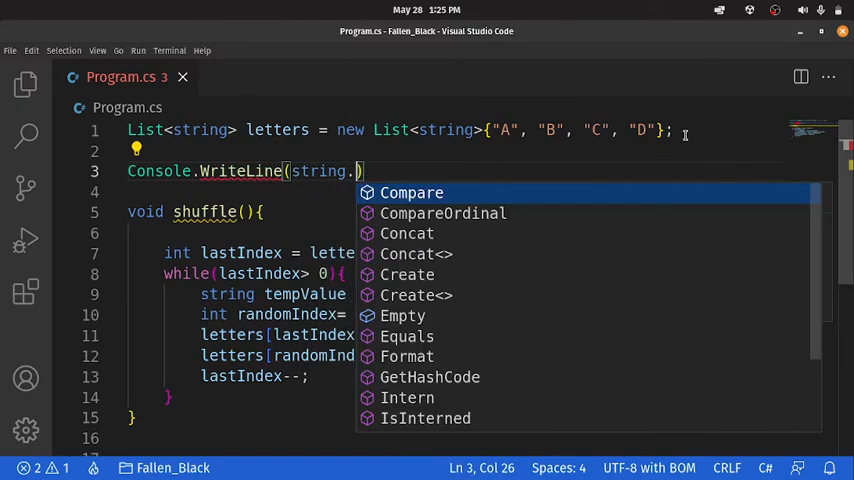
text(Join(",)
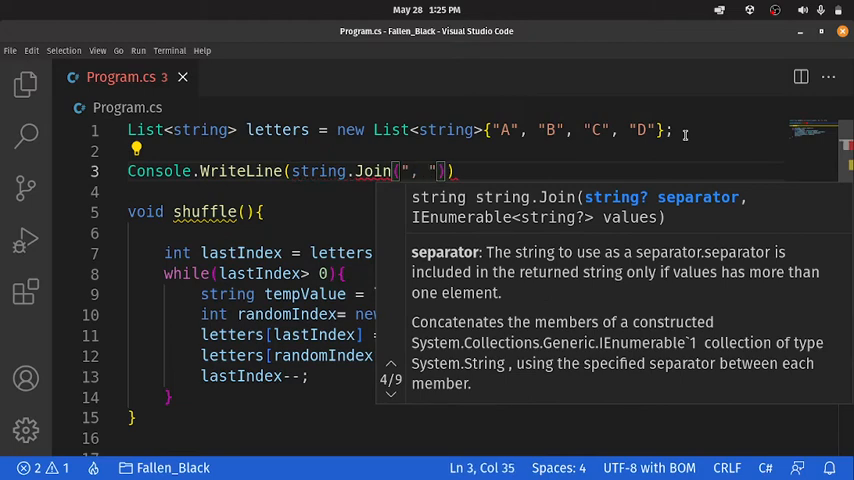
text(letters)
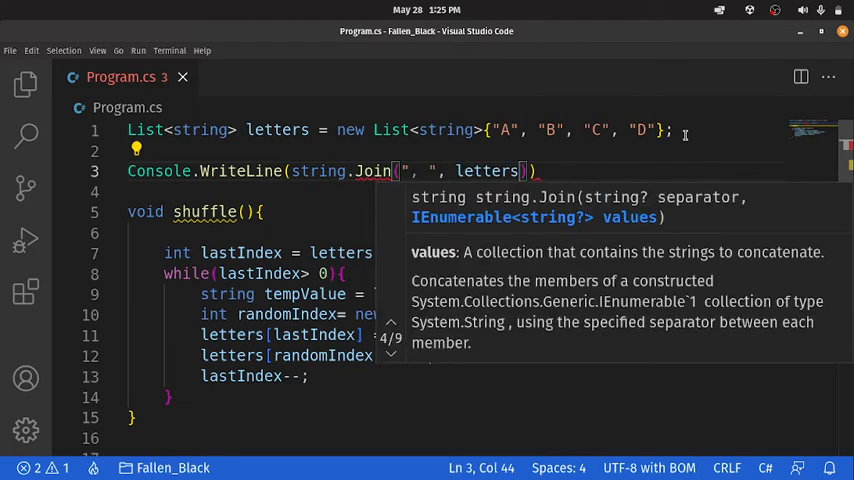
text();)
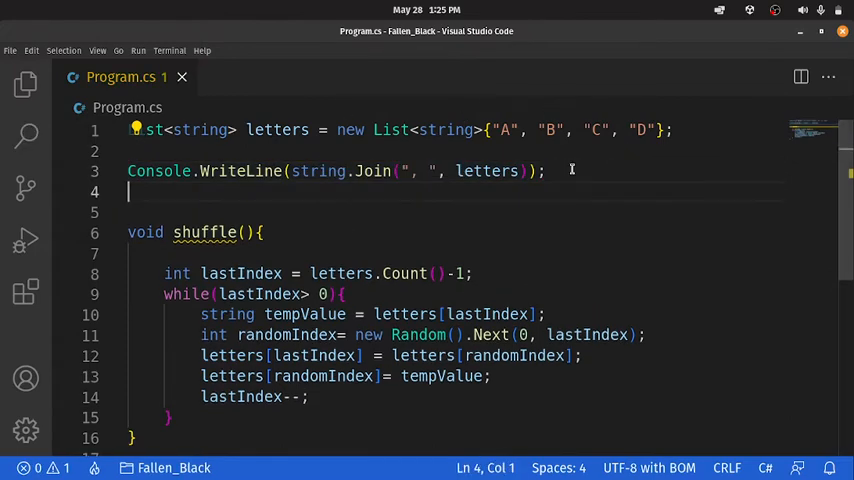
text(sh)
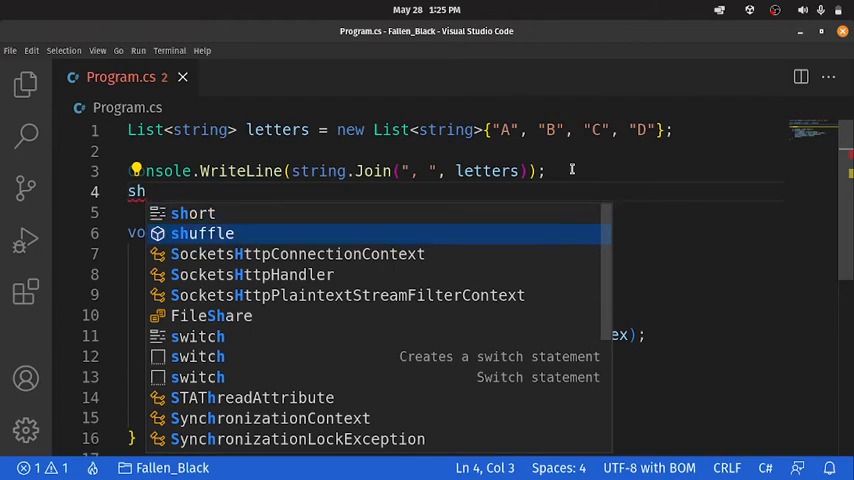
click(203, 233)
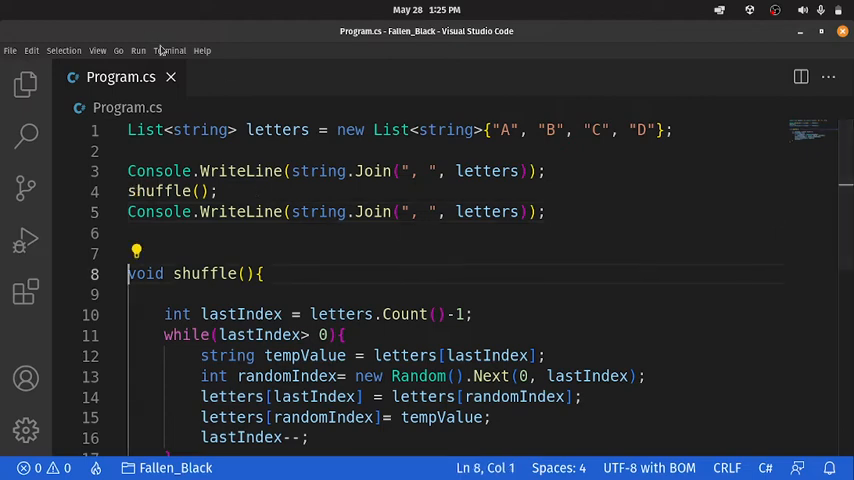
- In a new terminal, run 'dotnet run' twice to print the original and shuffled letters
click(169, 50)
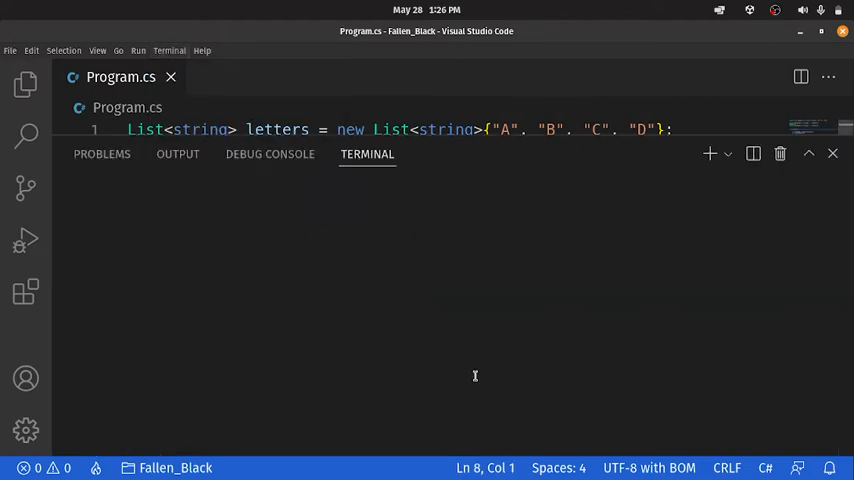
text(dotnet run)
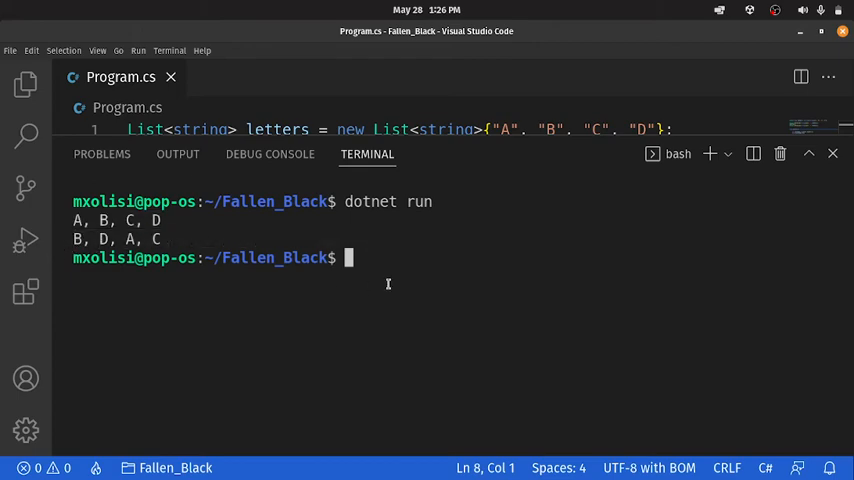
text(dotnet run)
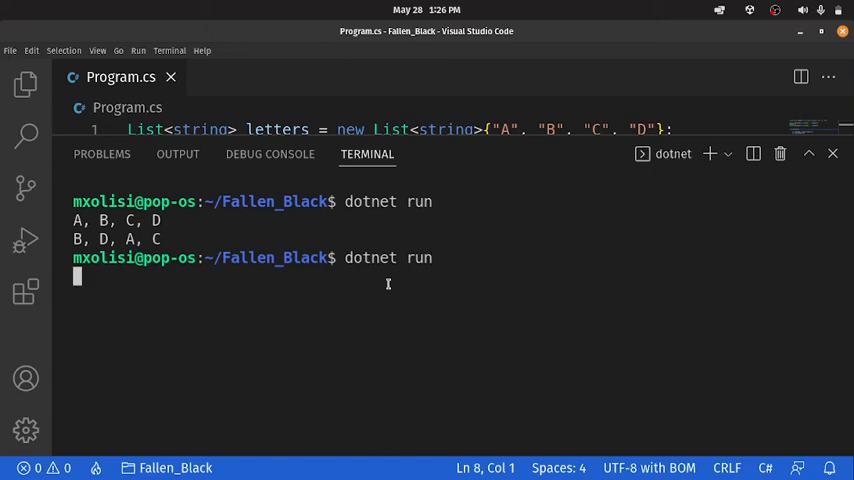